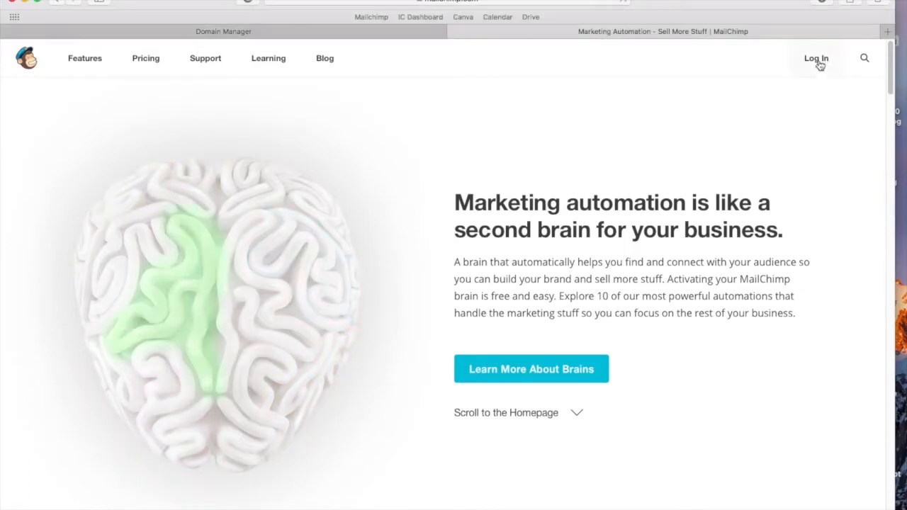
- Sign in to the Imperfect Concepts MailChimp account with the saved credentials
click(817, 58)
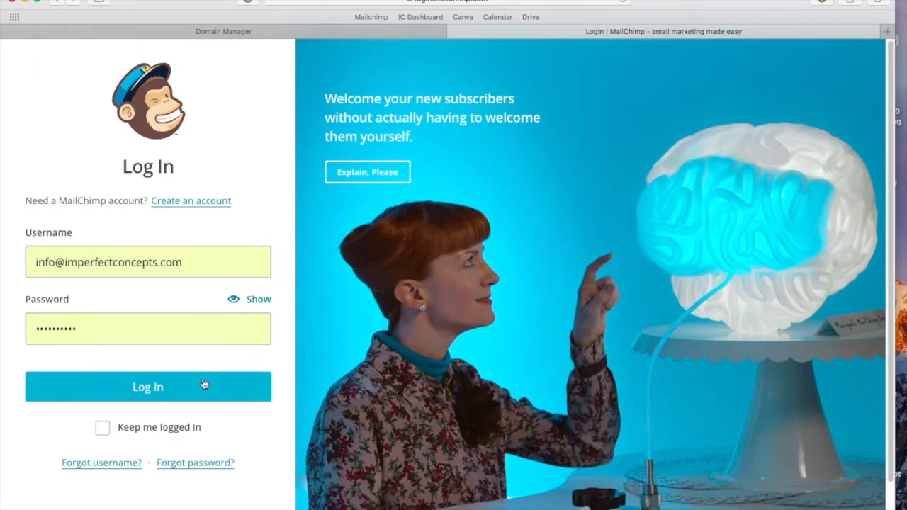
click(148, 387)
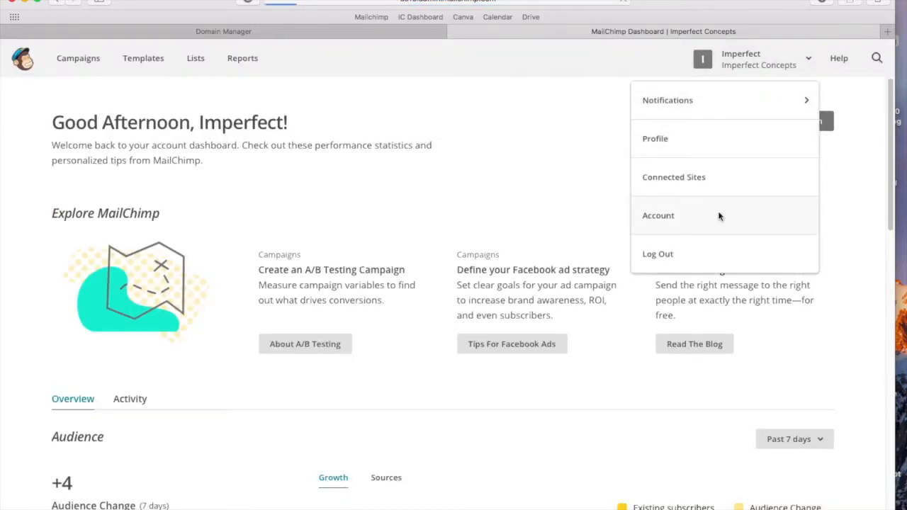
- Go to Account settings and open the Verified domains page
click(658, 216)
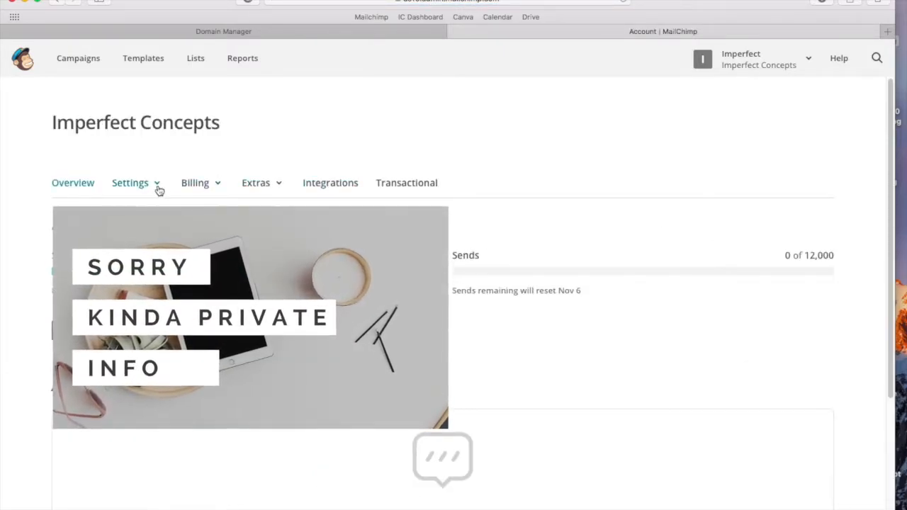
click(131, 182)
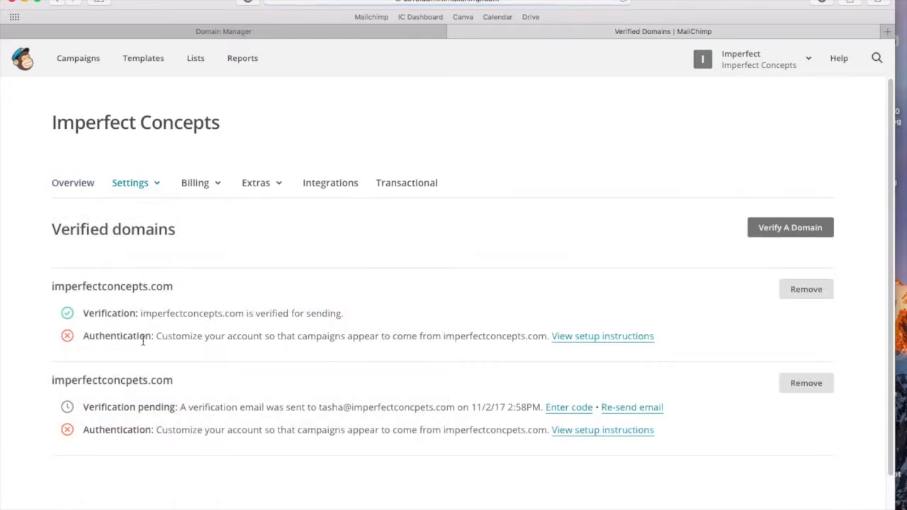
mouse_move(183, 313)
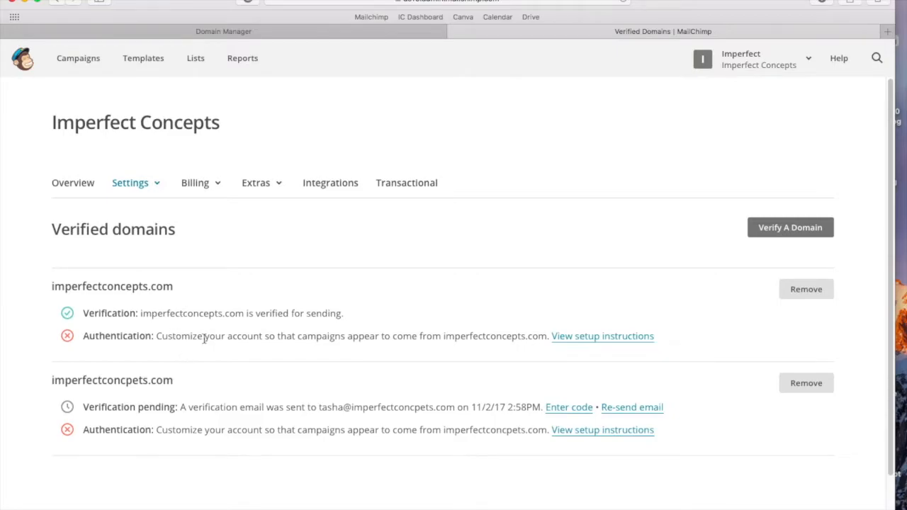
mouse_move(599, 374)
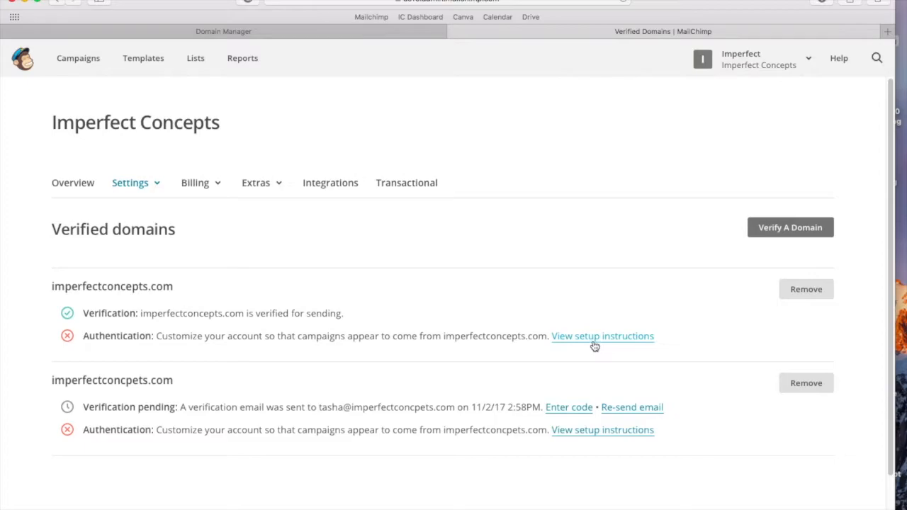
- Show the setup instructions for authenticating imperfectconcepts.com
click(603, 337)
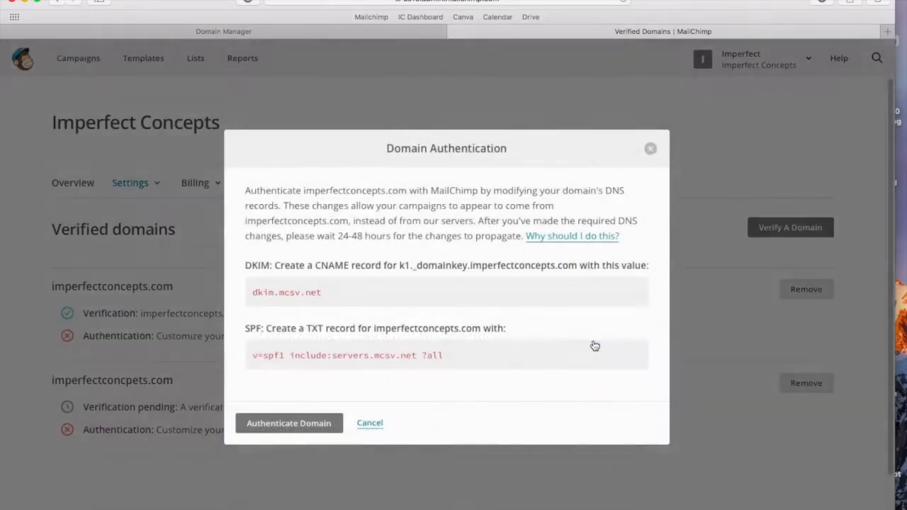
mouse_move(351, 274)
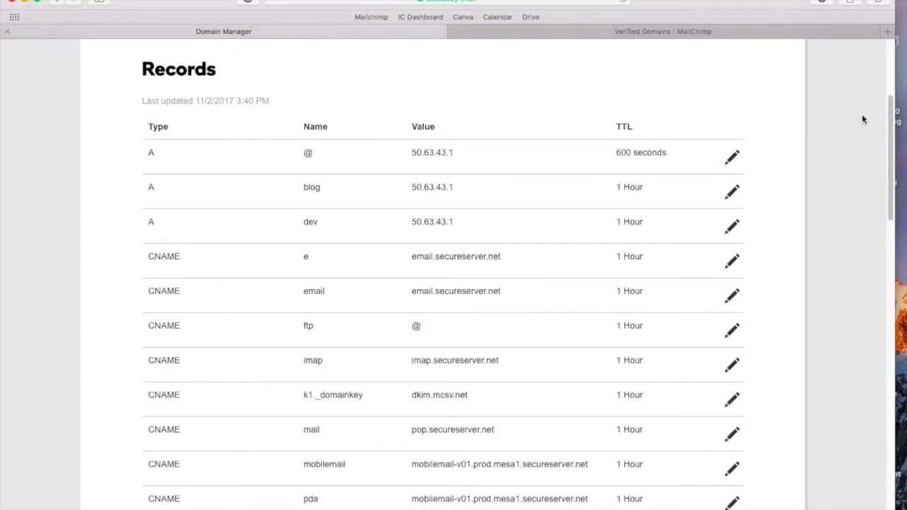
scroll(up, 3)
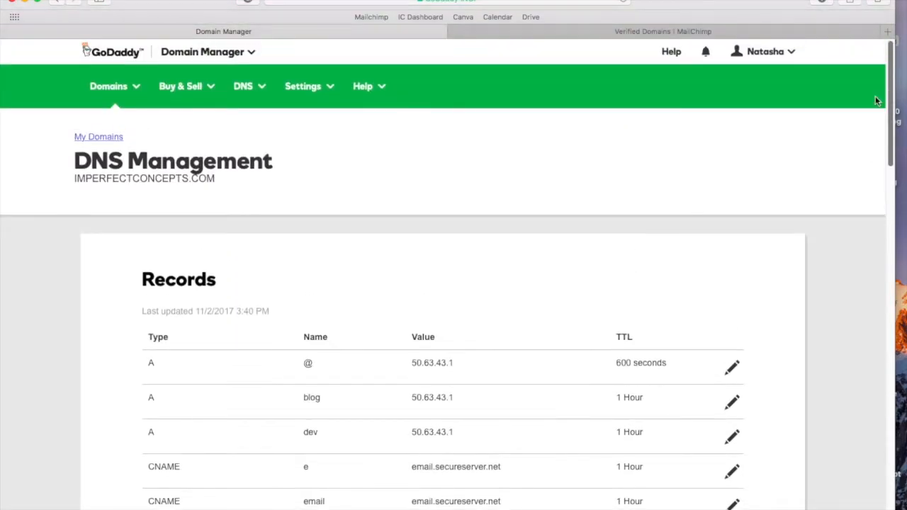
mouse_move(626, 138)
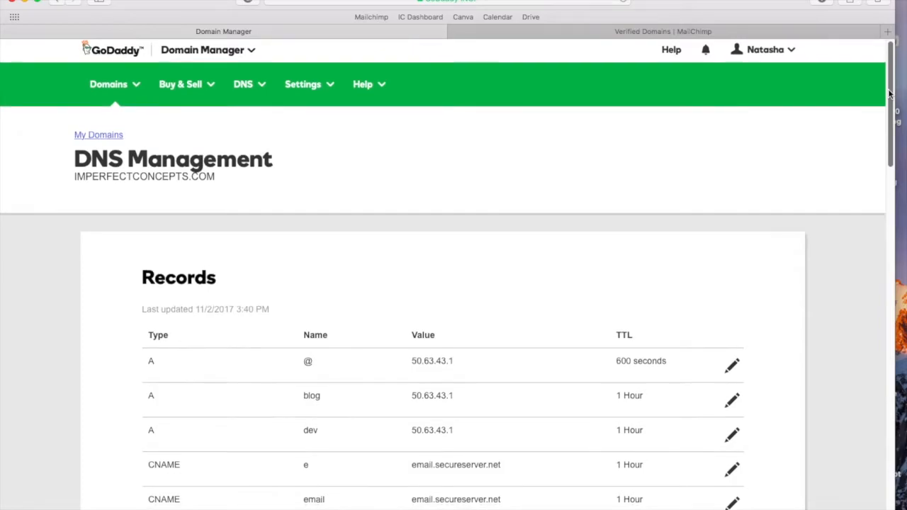
scroll(down, 3)
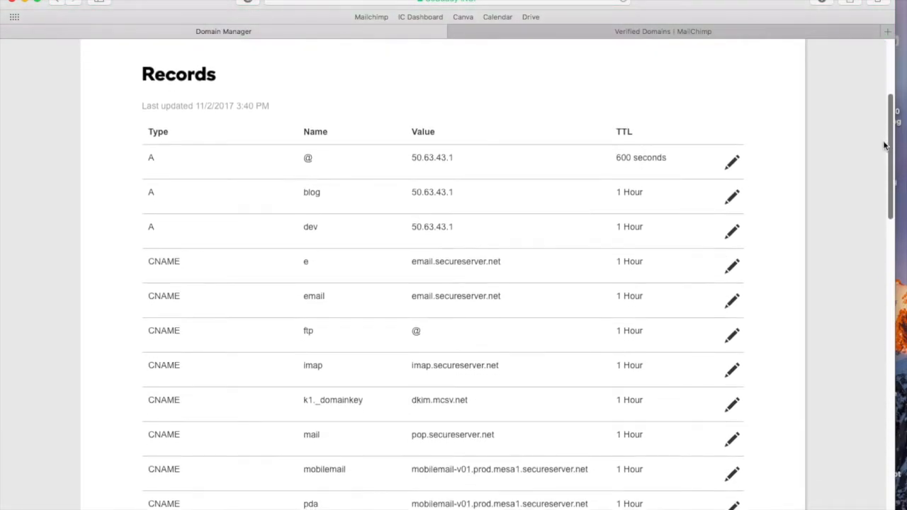
scroll(down, 3)
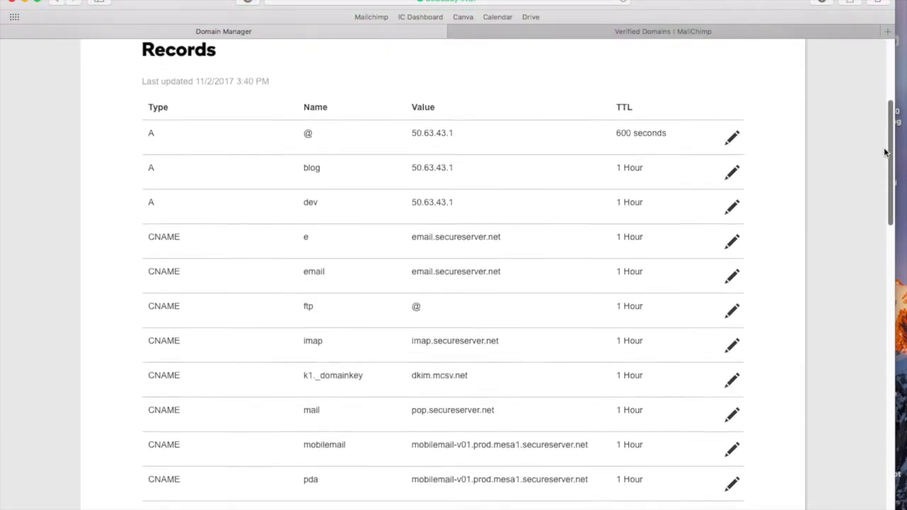
scroll(down, 3)
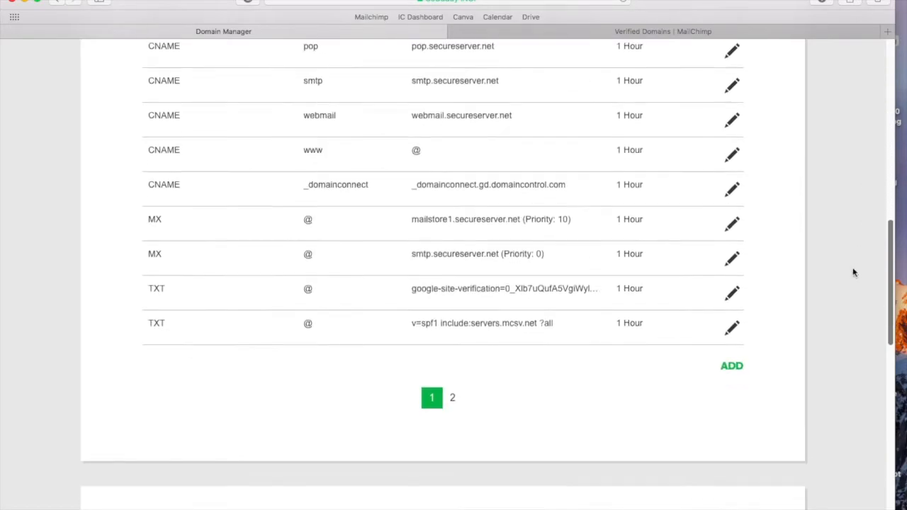
scroll(down, 3)
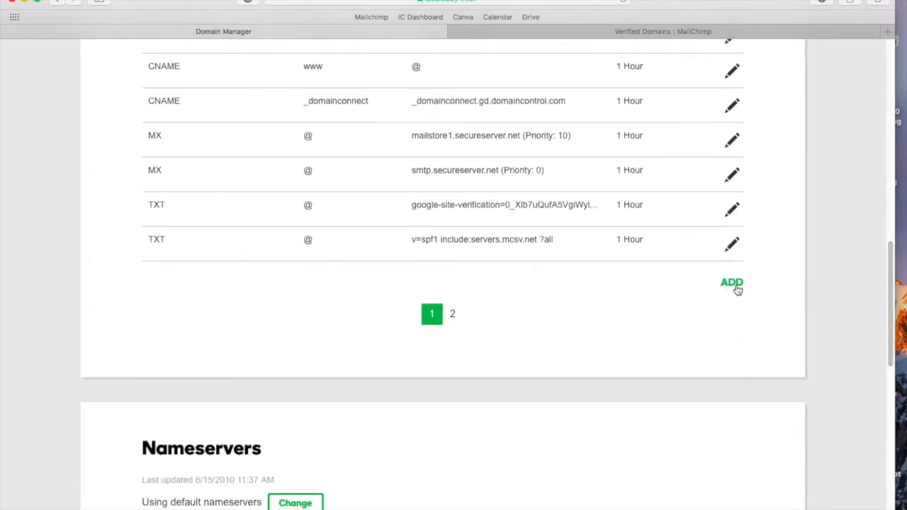
- Add a new GoDaddy DNS record of type CNAME
click(731, 283)
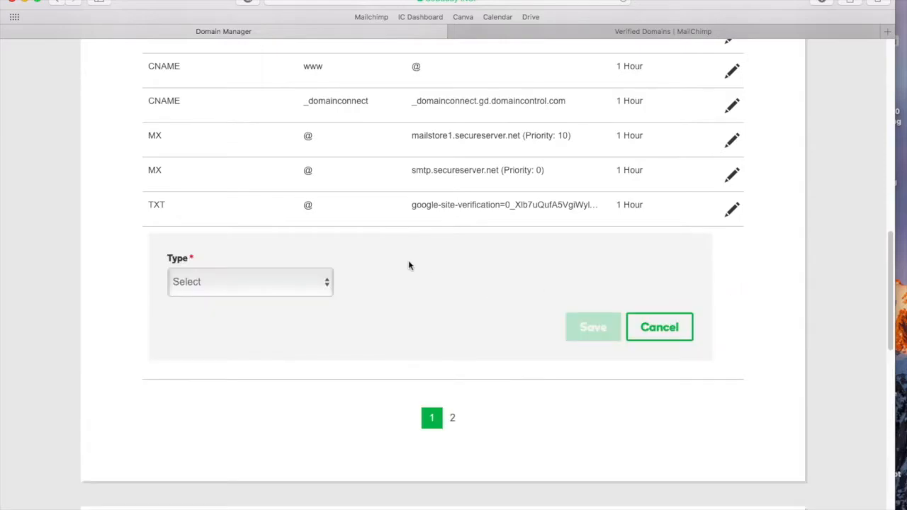
click(250, 282)
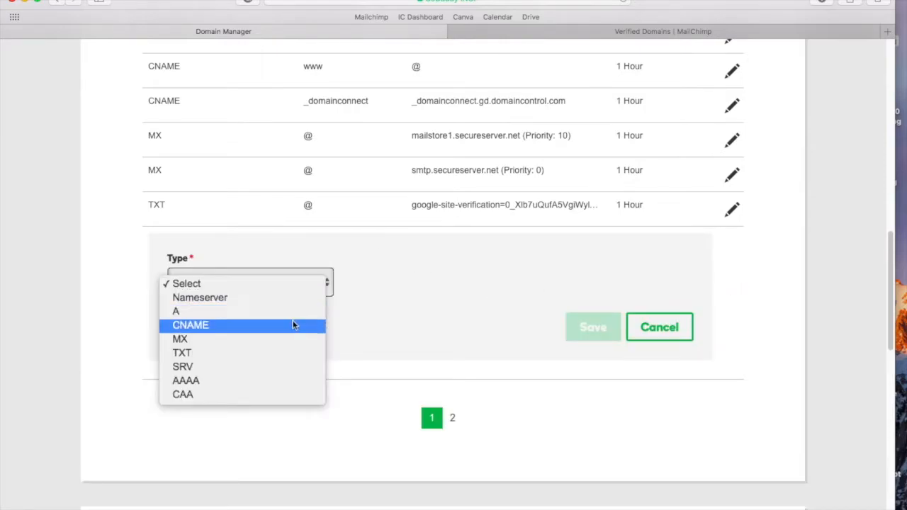
click(190, 326)
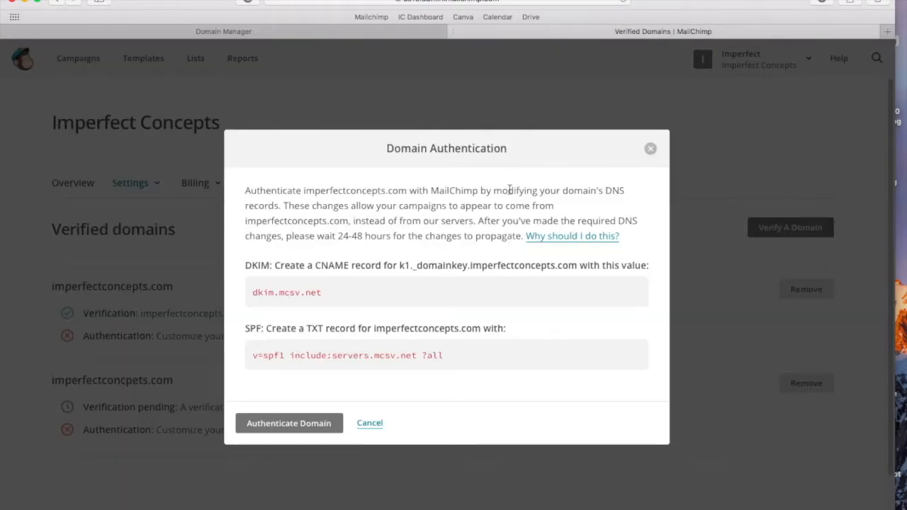
- Copy the DKIM value dkim.mcsv.net and enter it as the CNAME's Points to value
drag(398, 266, 507, 265)
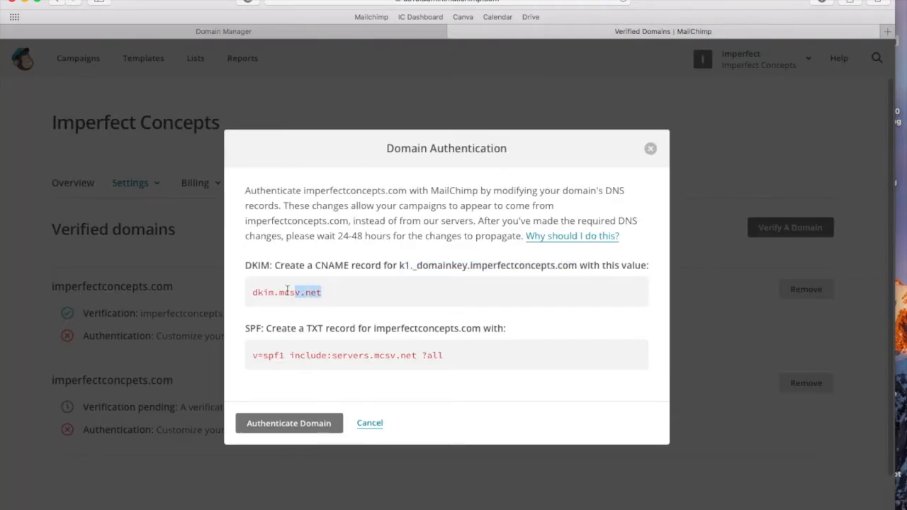
right_click(285, 292)
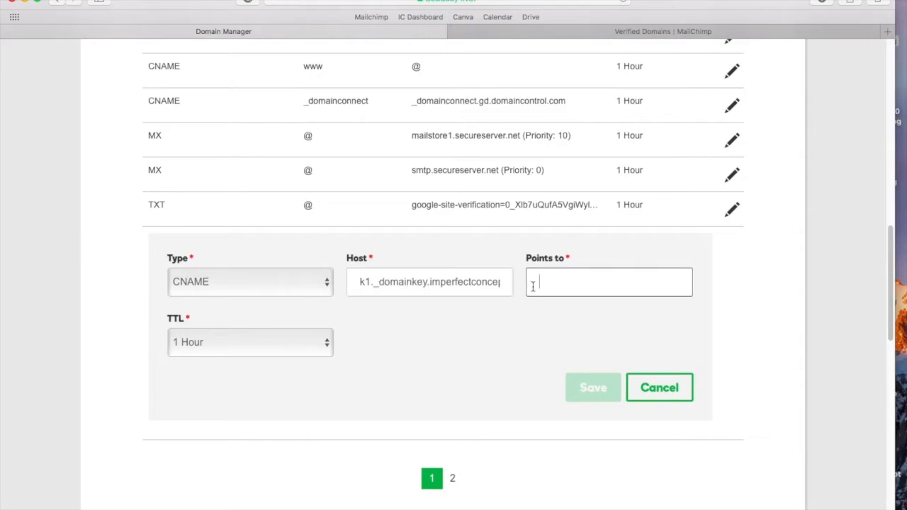
text(dkim.mcsv.net)
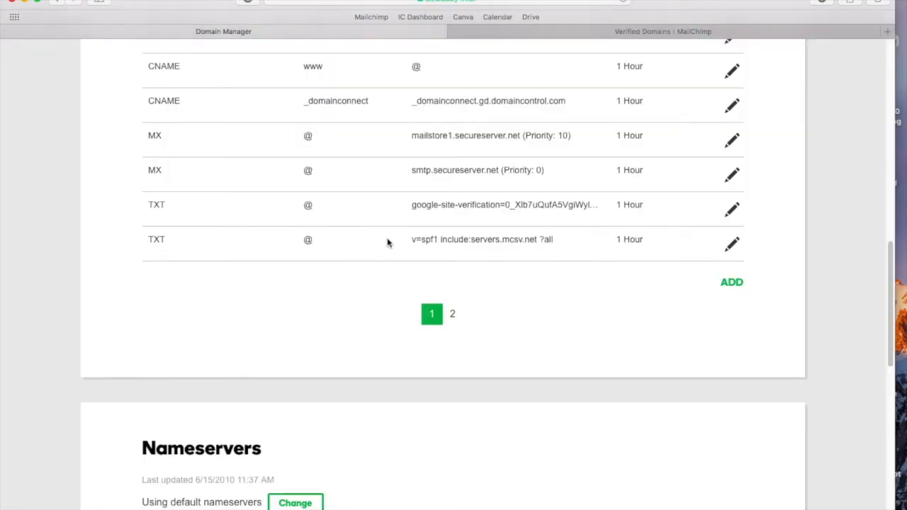
- Add a TXT record for host @ containing the SPF value and save it
click(731, 282)
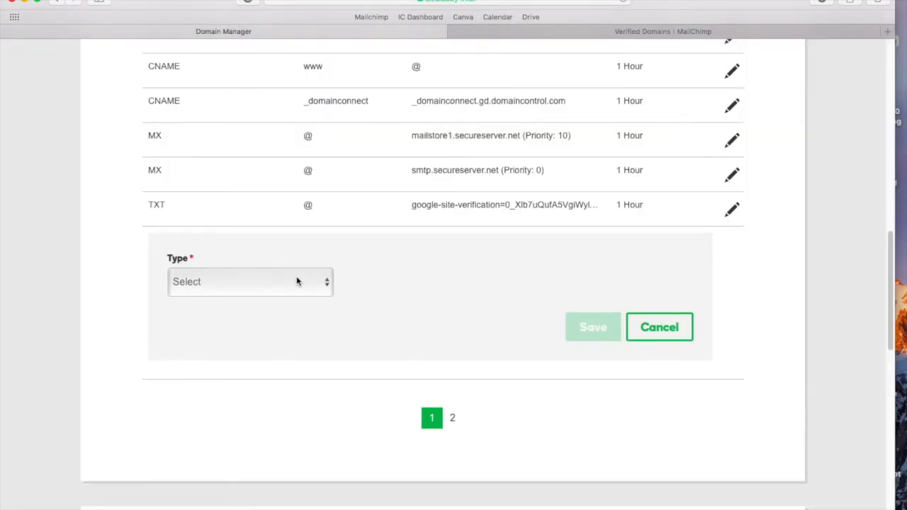
click(250, 282)
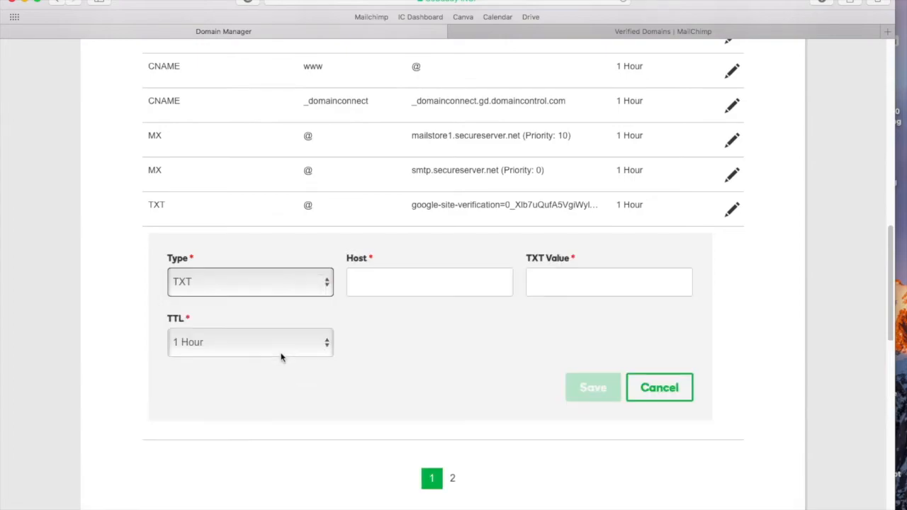
click(429, 281)
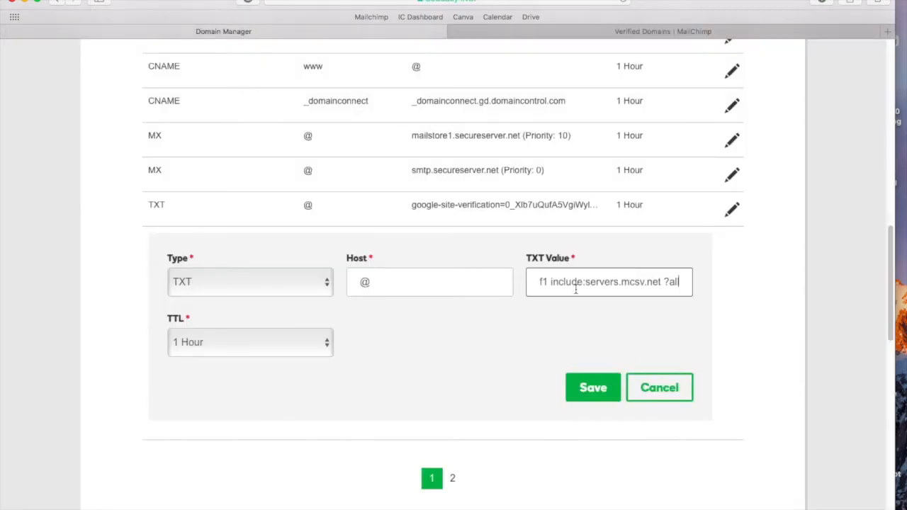
mouse_move(663, 374)
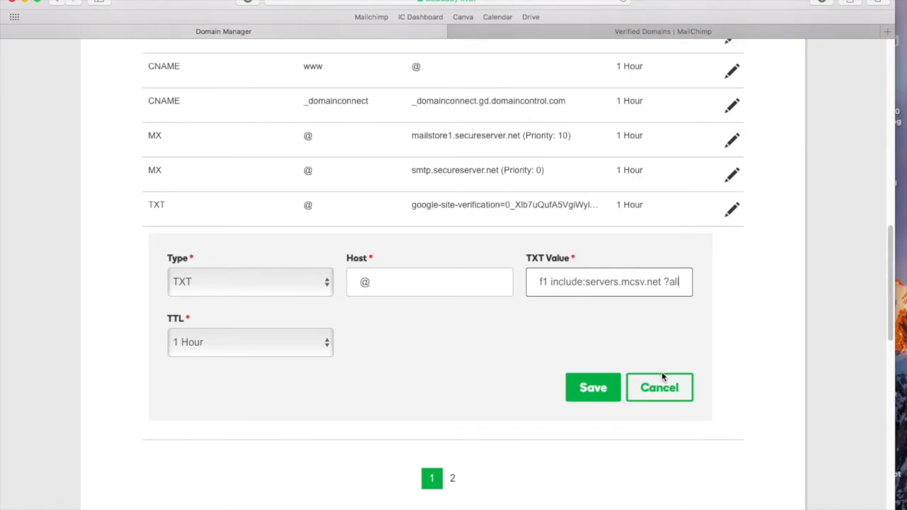
click(592, 387)
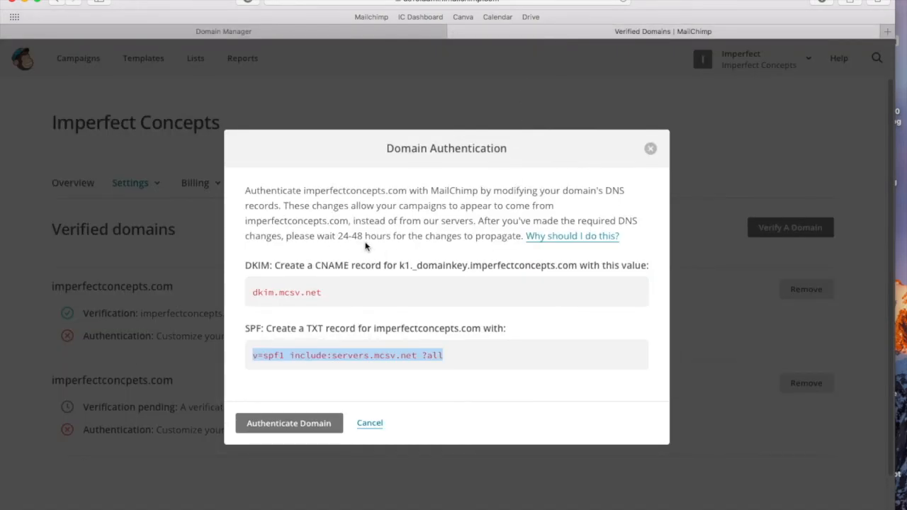
mouse_move(358, 261)
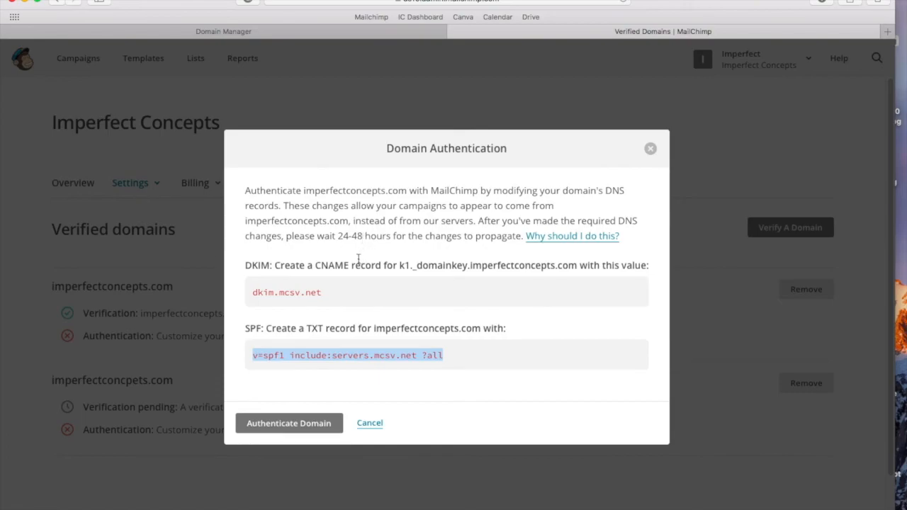
- Run Authenticate Domain for imperfectconcepts.com in the Domain Authentication dialog
click(290, 423)
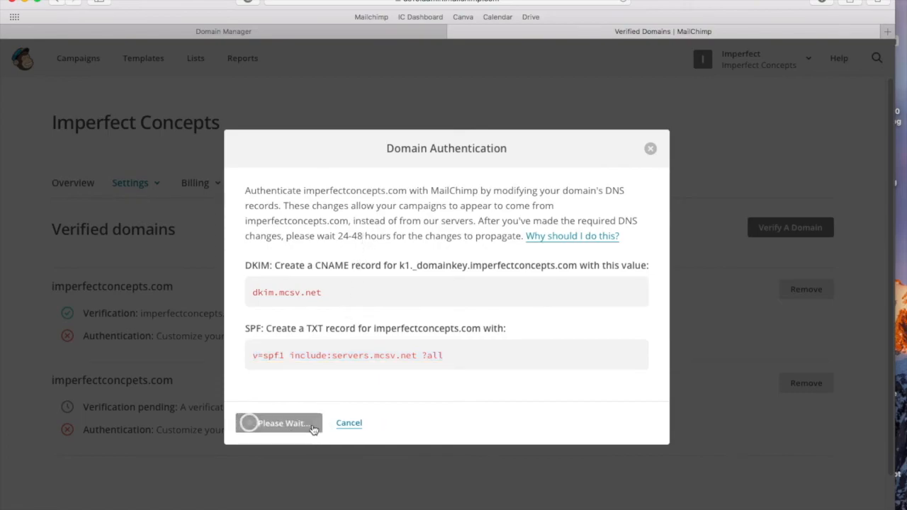
click(287, 423)
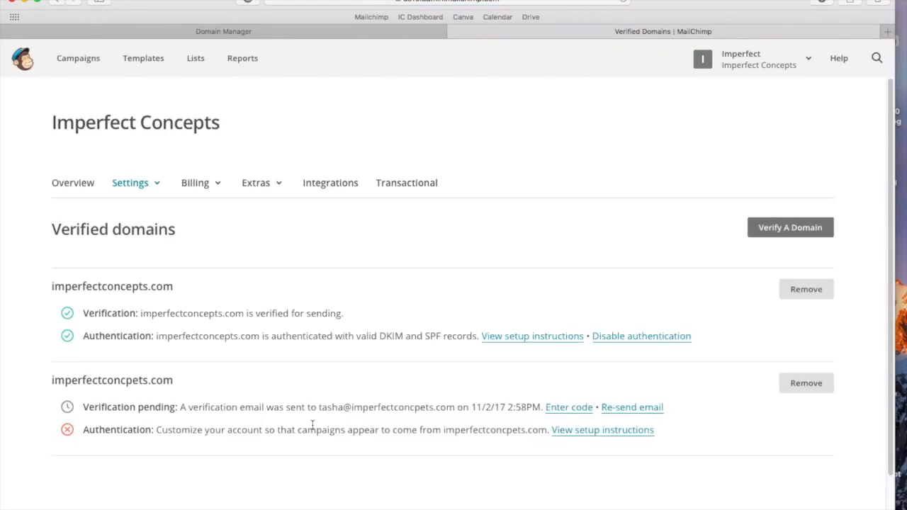